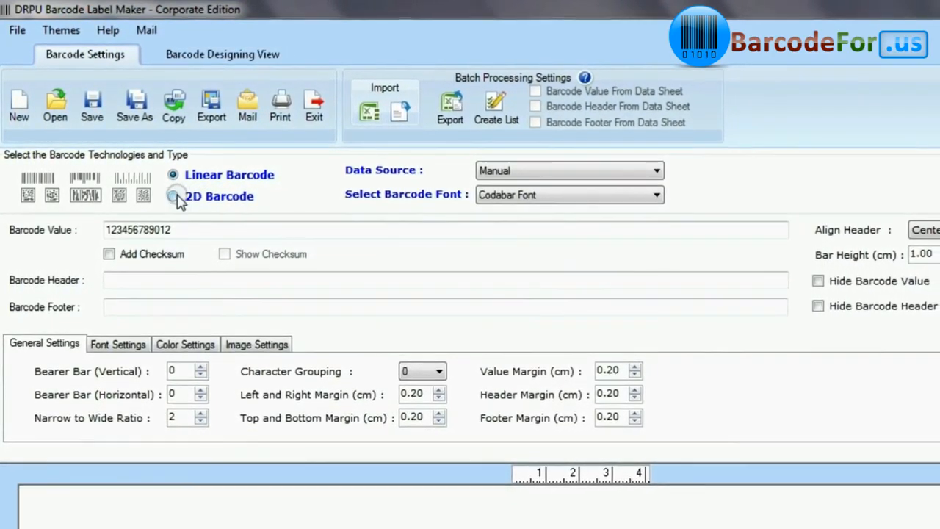
Choose 2D Databar Code 128 Set B and set the header to 'Databar Code 128 Set B Barcode Font'.
left_click(174, 197)
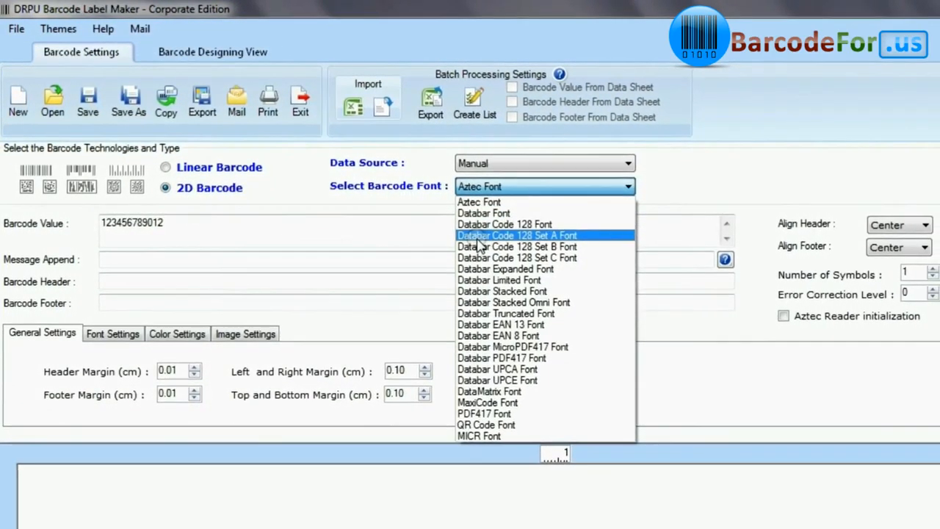
left_click(518, 246)
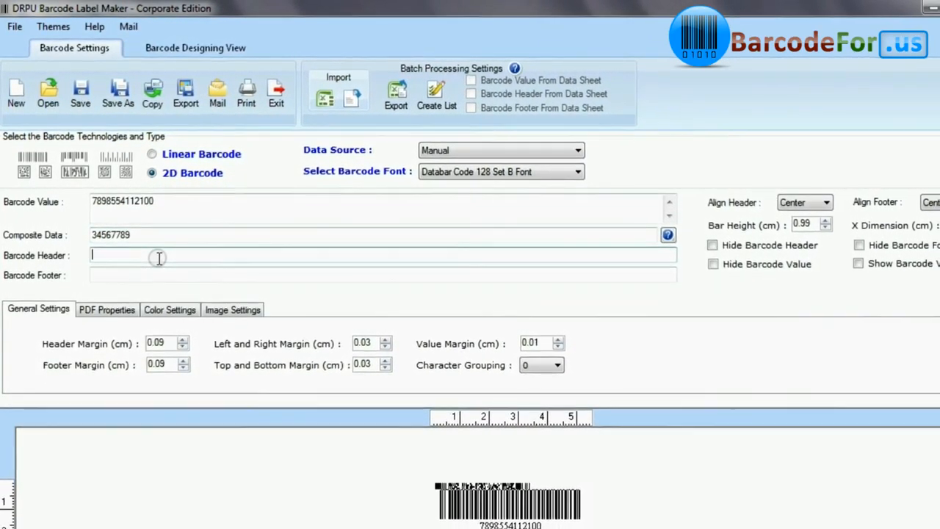
type("Databar Code 128 Set B Barcode Font")
left_click(383, 275)
type("Designed using DRPU Software")
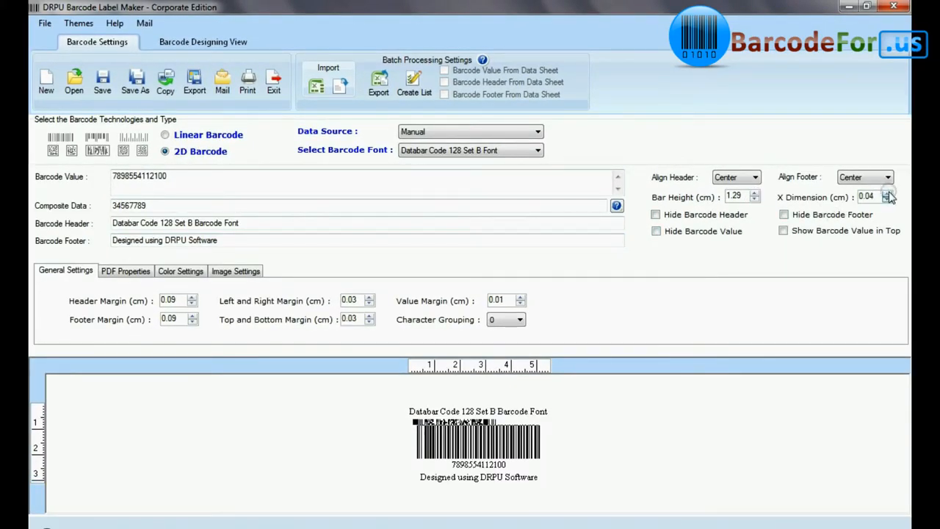
Widen the barcode bars and review the colour and image settings.
left_click(655, 231)
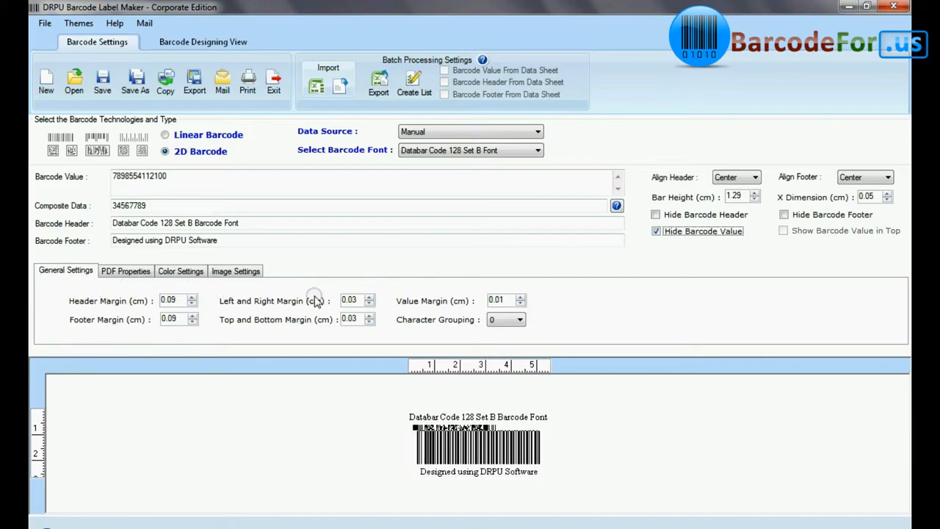
left_click(180, 270)
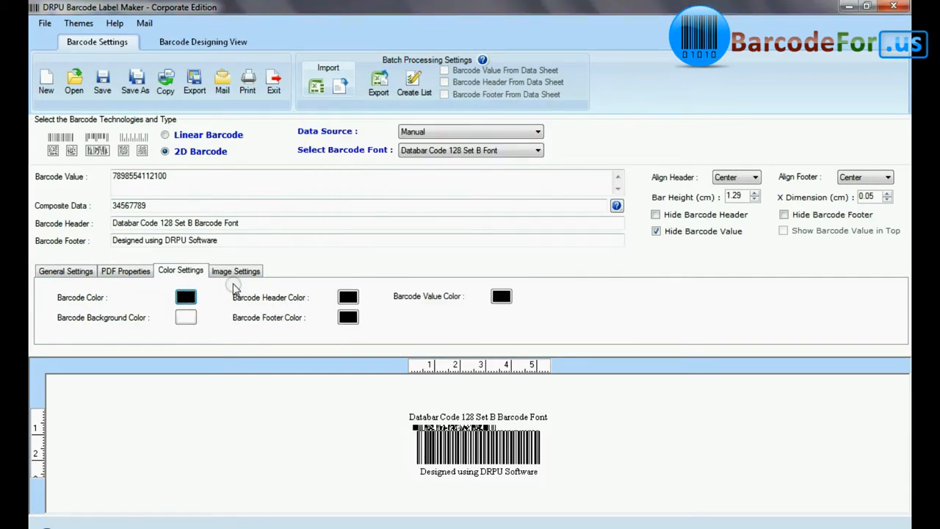
left_click(235, 270)
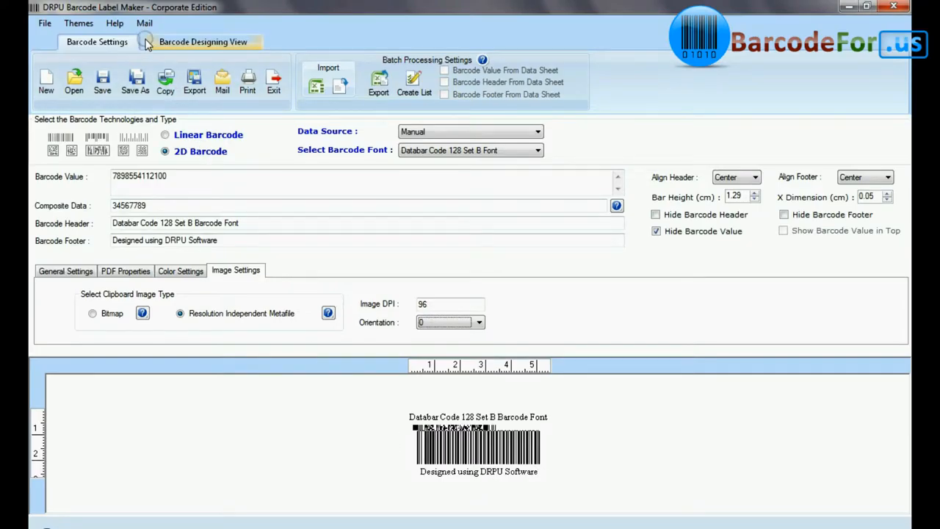
In the designing view, make the card a rounded rectangle and edit its width.
left_click(203, 41)
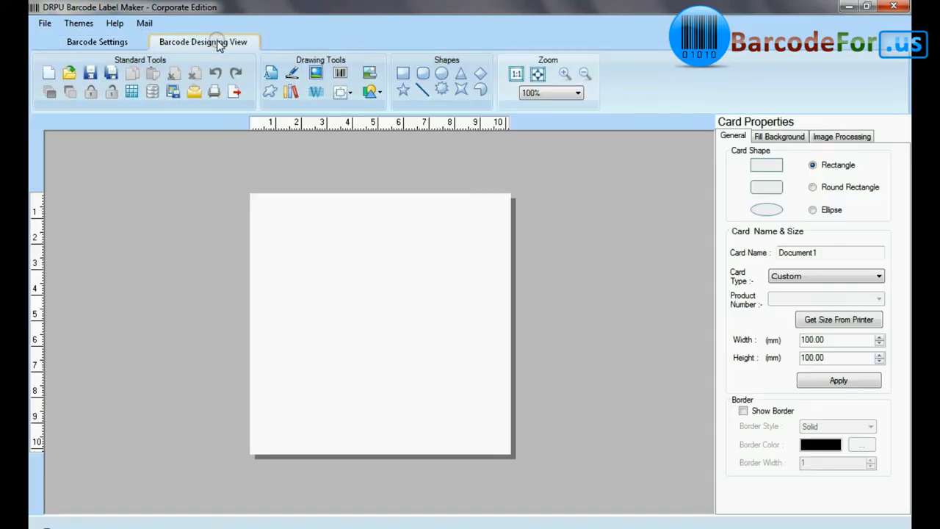
left_click(814, 187)
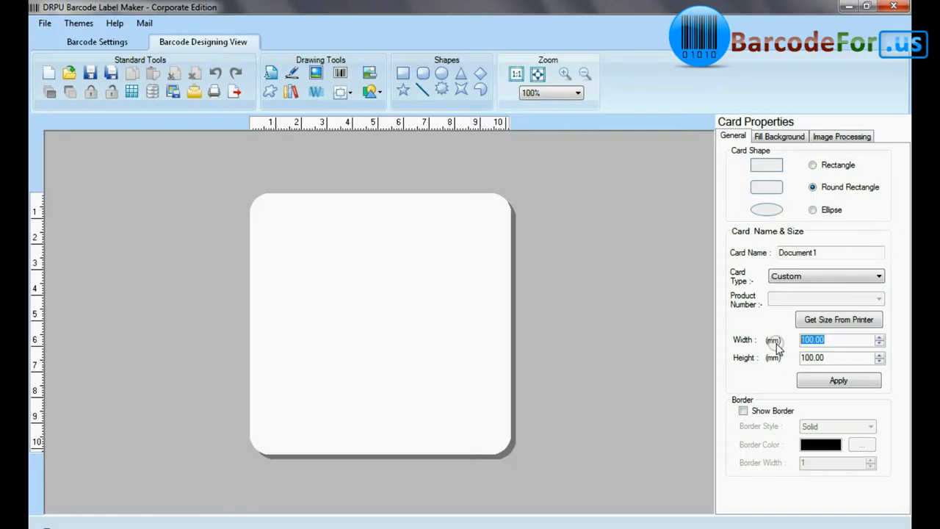
left_click(837, 379)
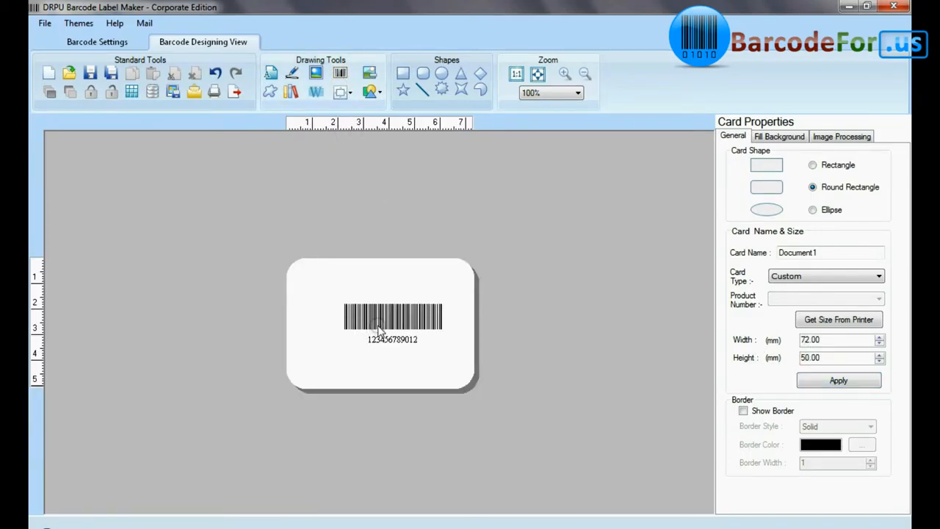
Make the card's barcode a 2D Databar Code 128 Set B type.
double_click(394, 317)
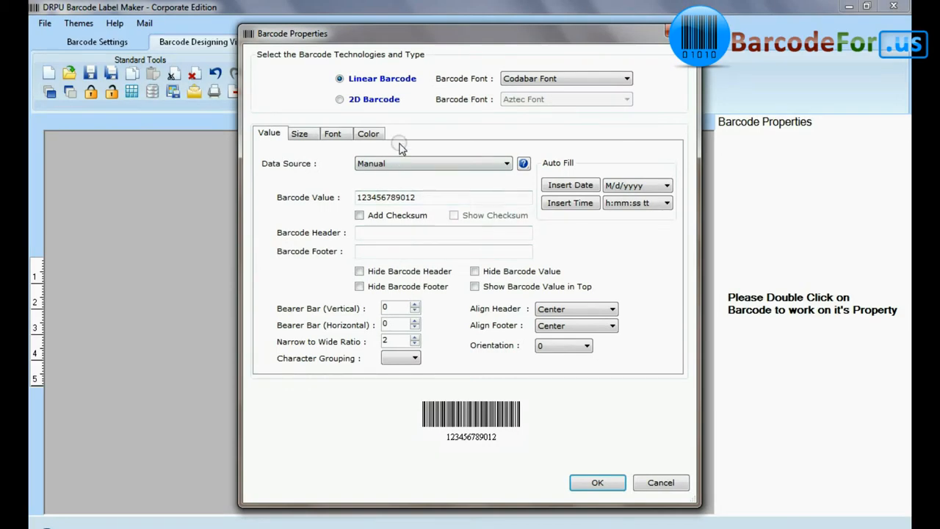
left_click(339, 100)
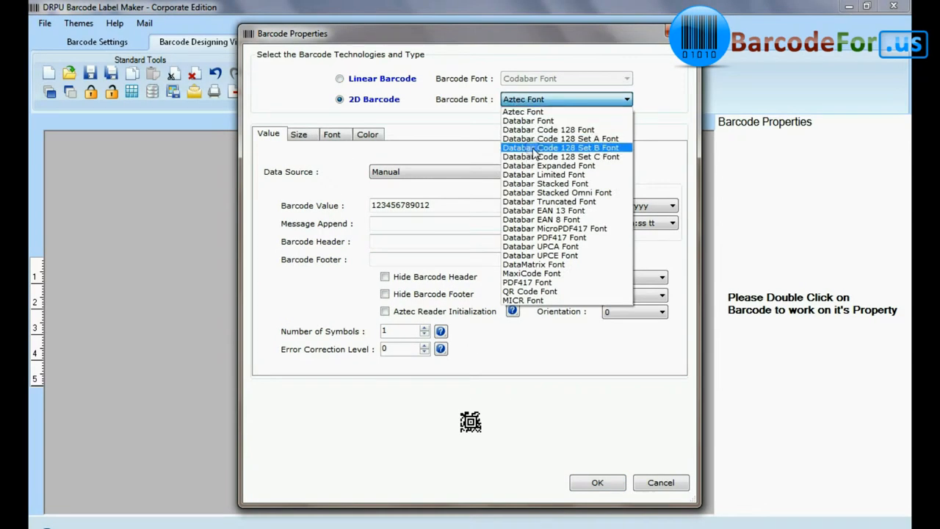
left_click(561, 147)
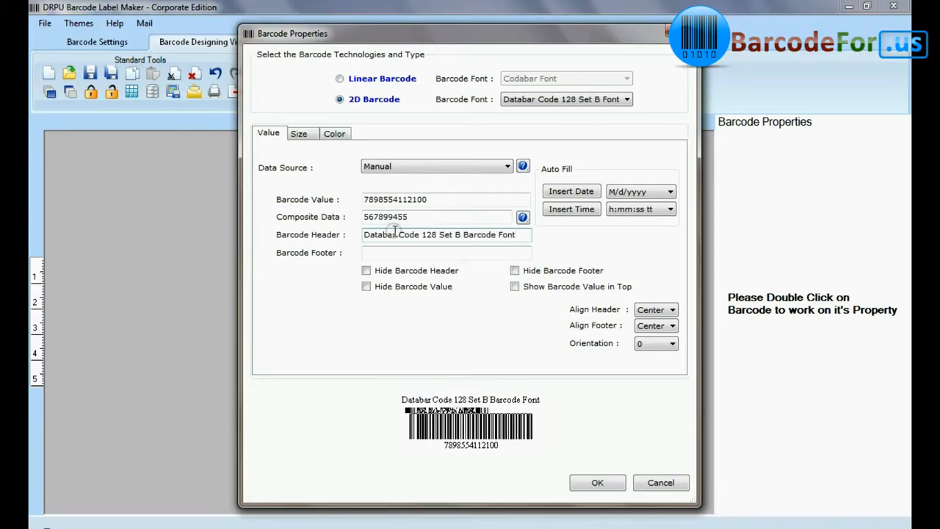
left_click(298, 132)
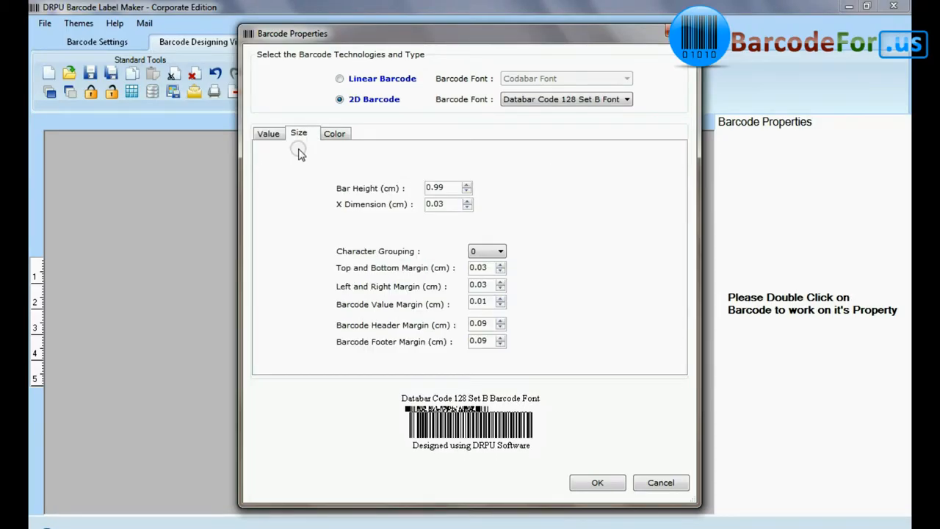
Widen the bars, keep the default colour and apply the barcode changes to the card.
left_click(467, 200)
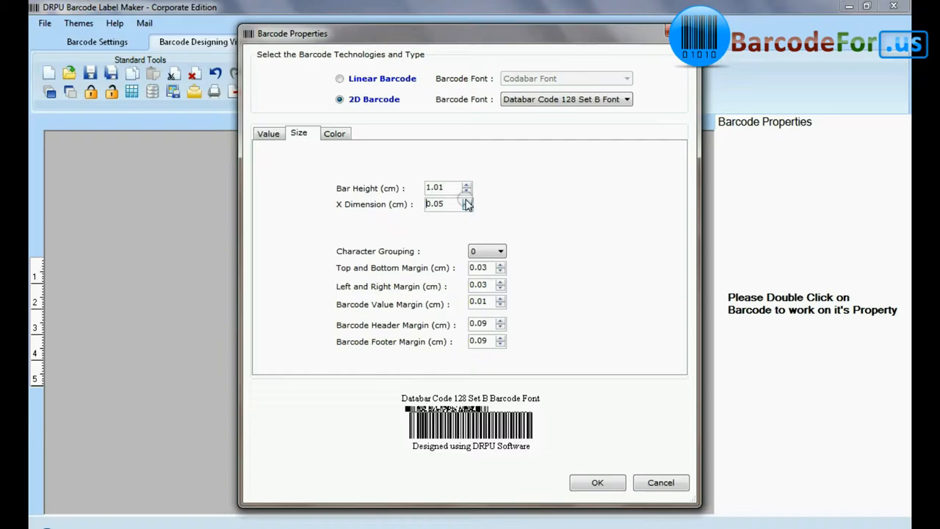
left_click(335, 132)
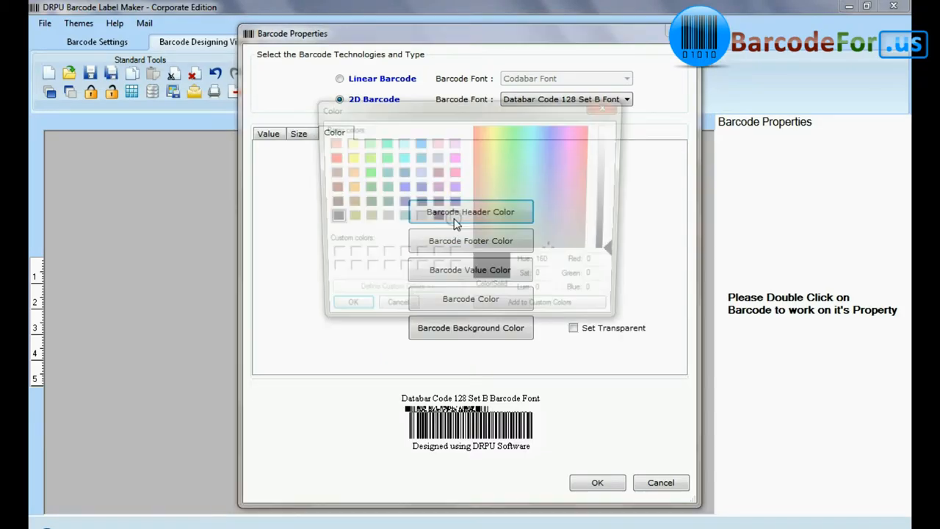
left_click(398, 303)
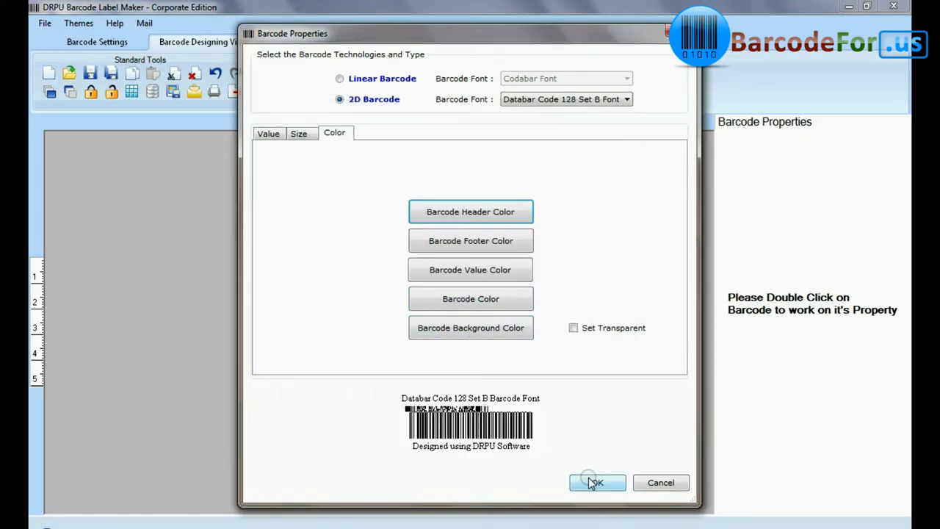
left_click(596, 481)
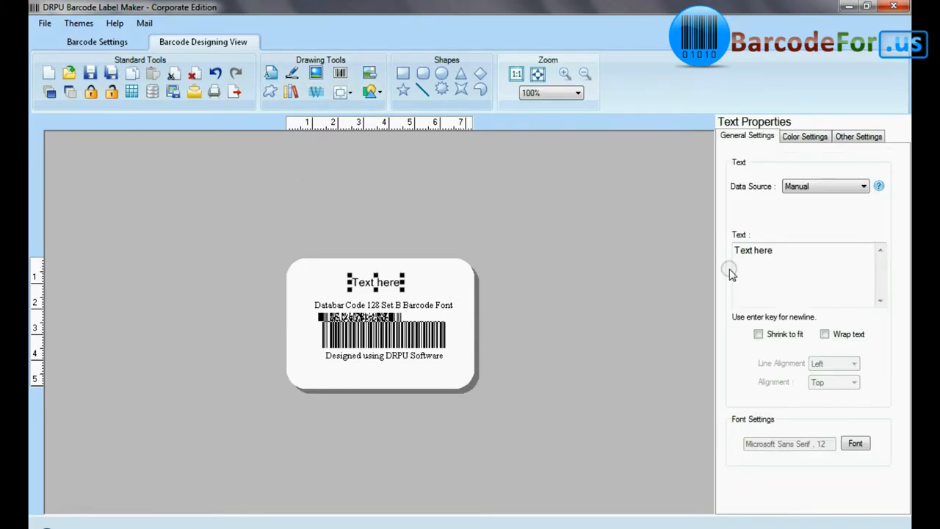
Make the text above the barcode read 'Sample of:'.
type("Sample of:")
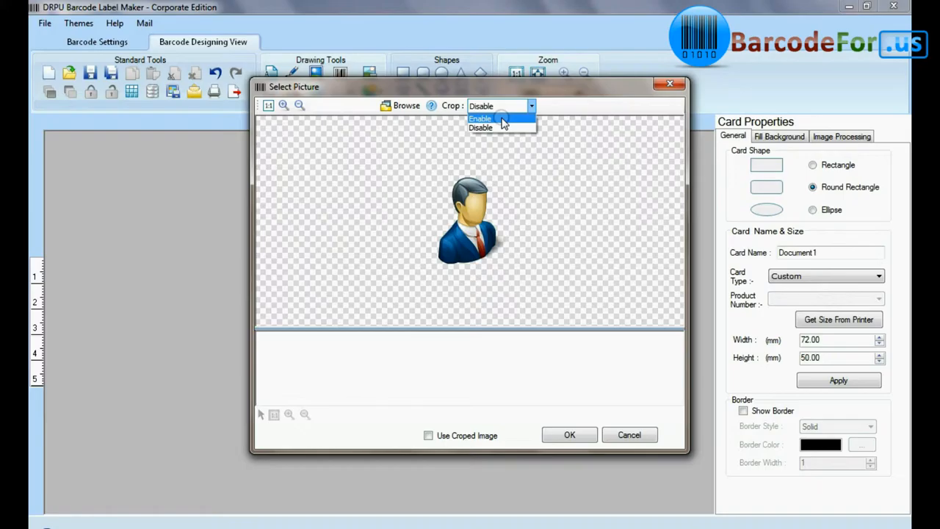
Enable cropping, cancel the picture chooser and place a small graphic at the card's top-left.
left_click(480, 117)
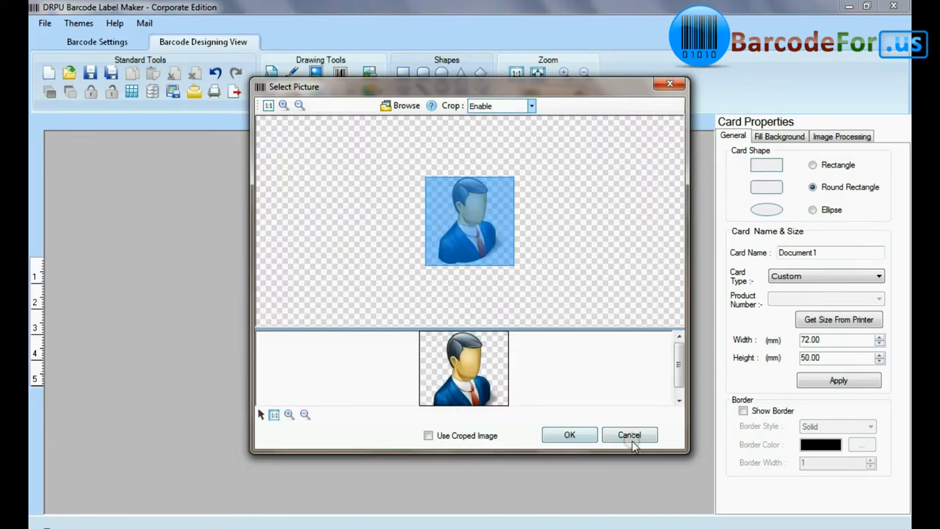
left_click(628, 434)
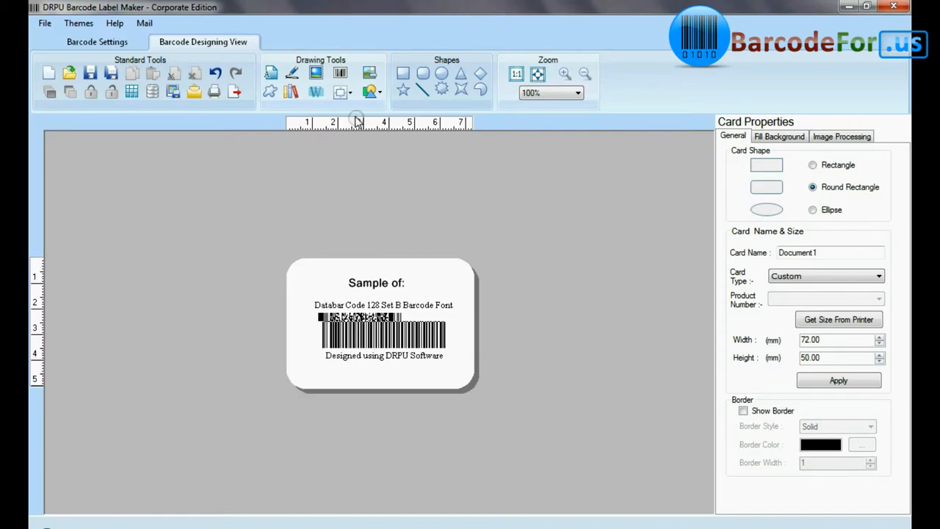
left_click(376, 330)
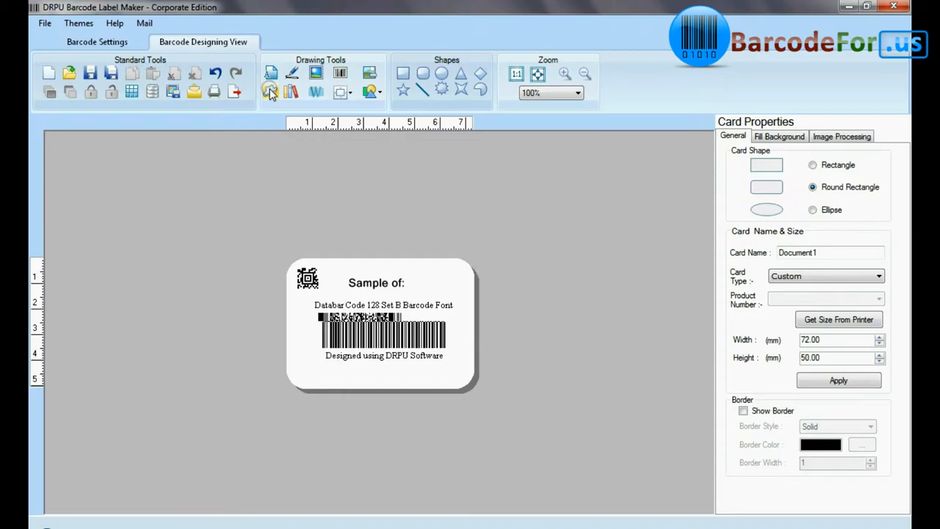
Browse the Arrows category of custom shapes and bring up the stock picture gallery.
left_click(271, 91)
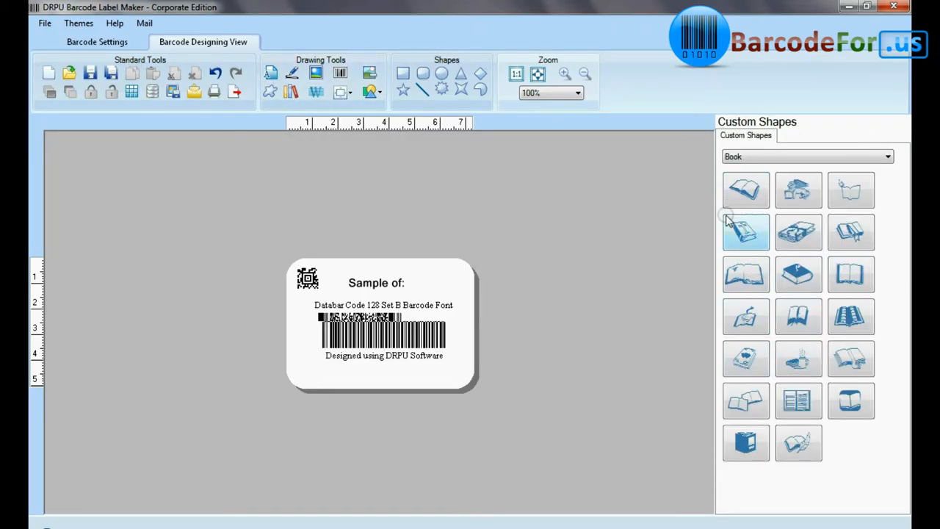
left_click(805, 156)
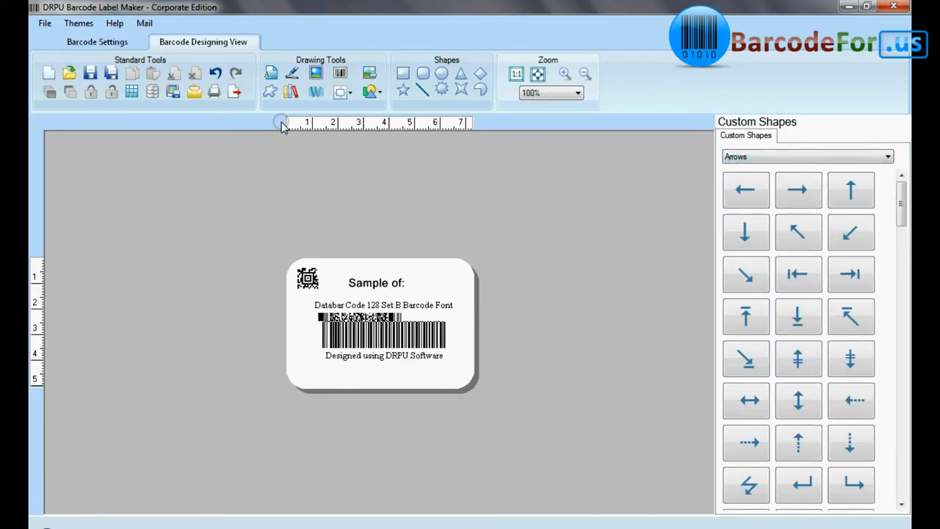
left_click(291, 91)
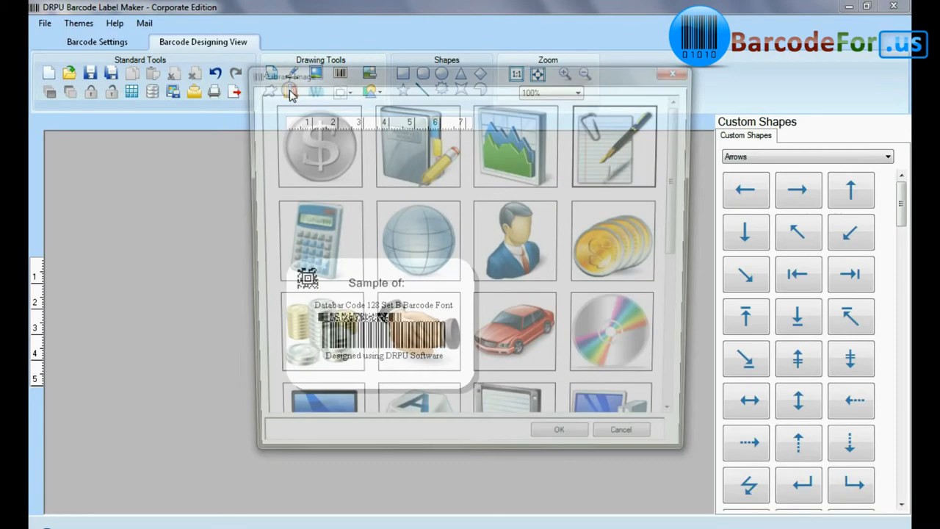
Scroll down through the stock picture gallery.
scroll("down", 3)
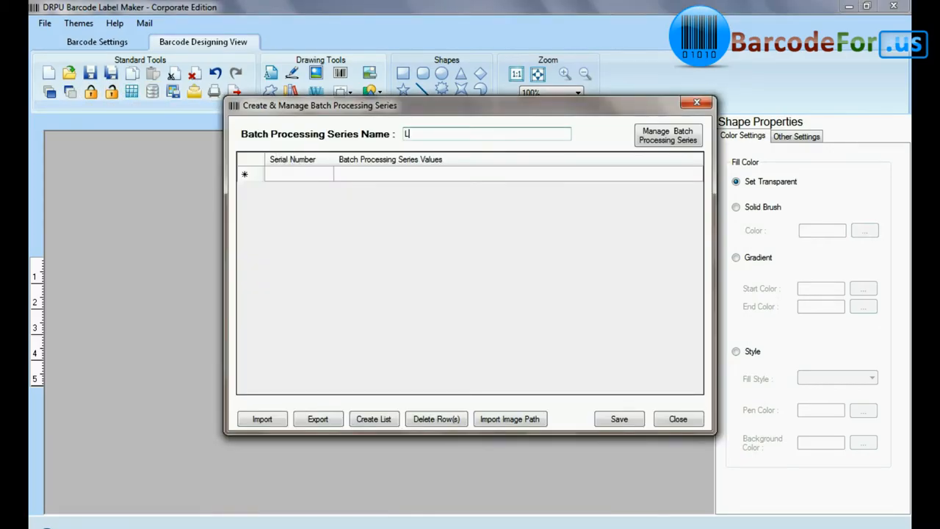
Name the series 'List of Barcode', generate a sequential series with suffix 56 and save it.
type("List of Barcode")
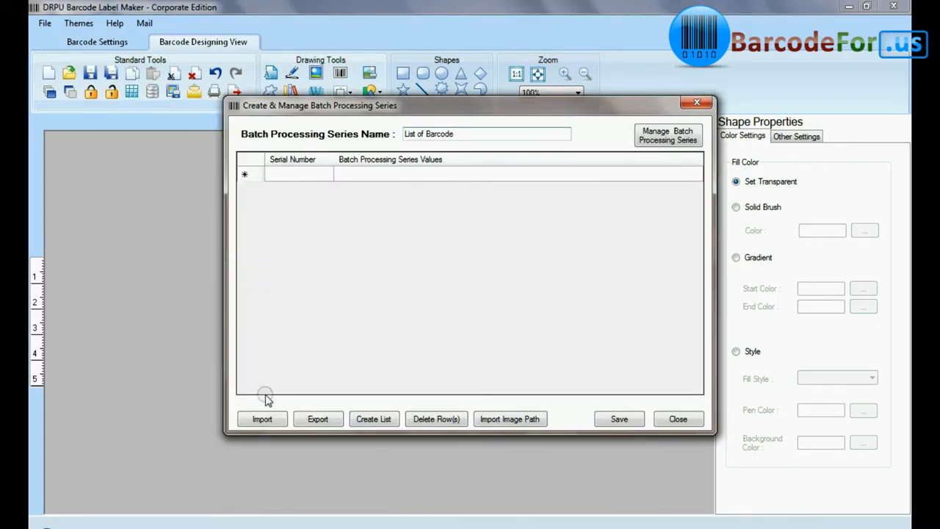
left_click(373, 419)
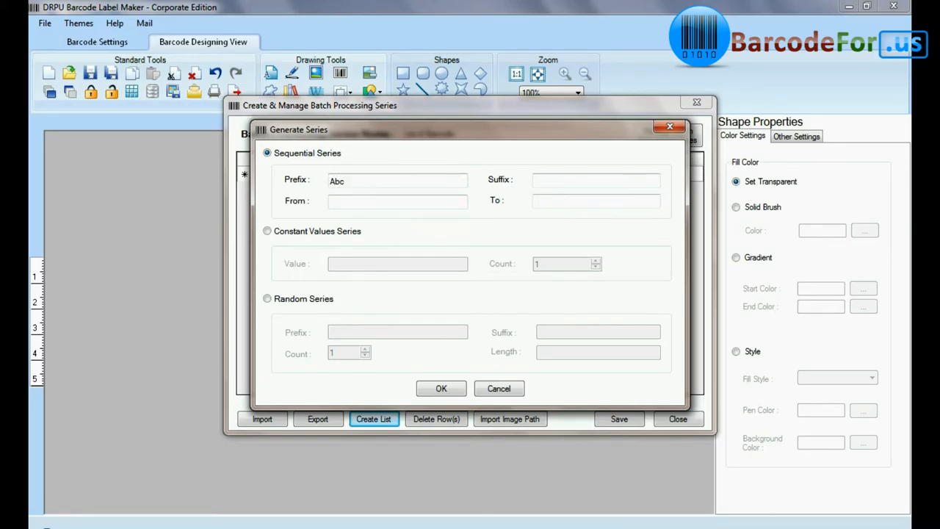
type("56")
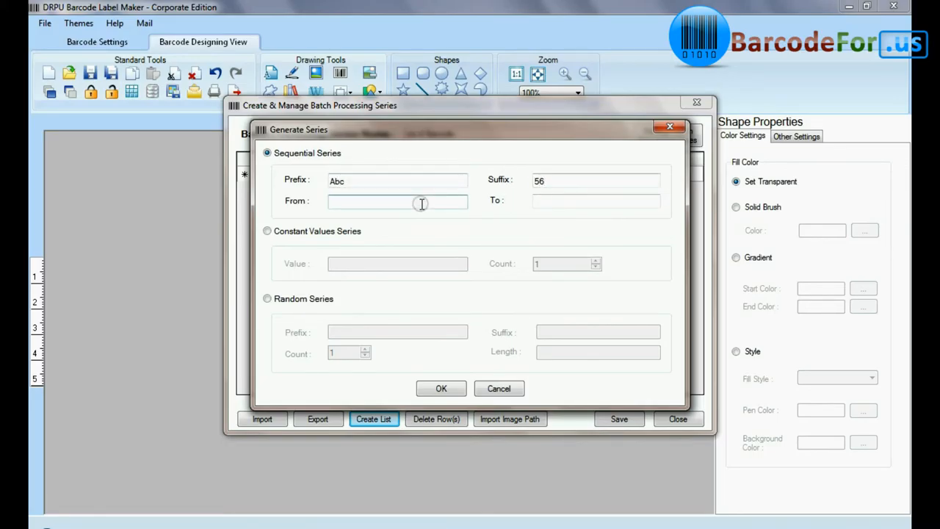
left_click(440, 388)
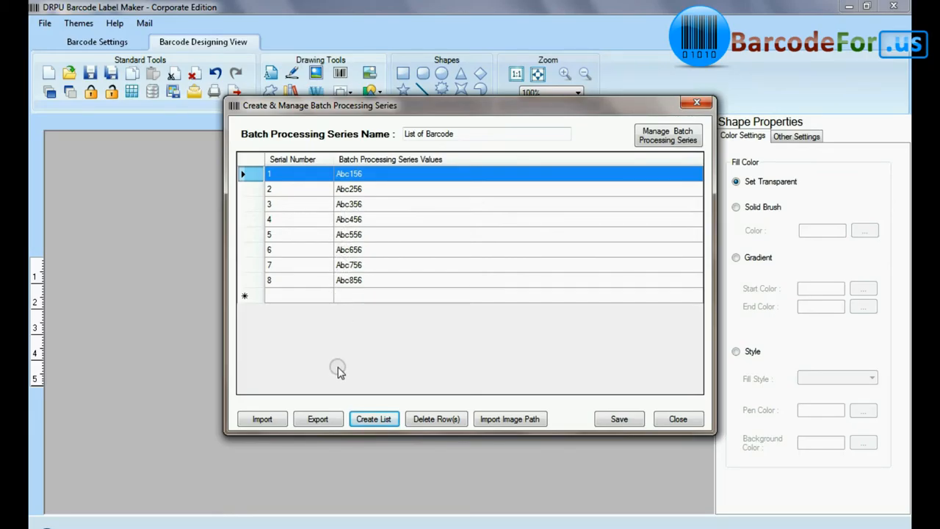
left_click(677, 418)
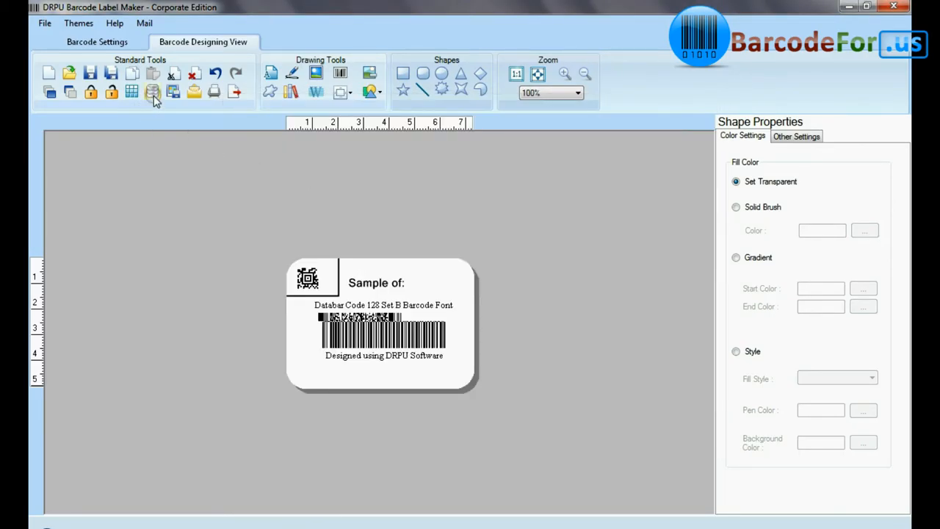
Import a new series' values from the Excel worksheet's Sheet1 column.
left_click(152, 91)
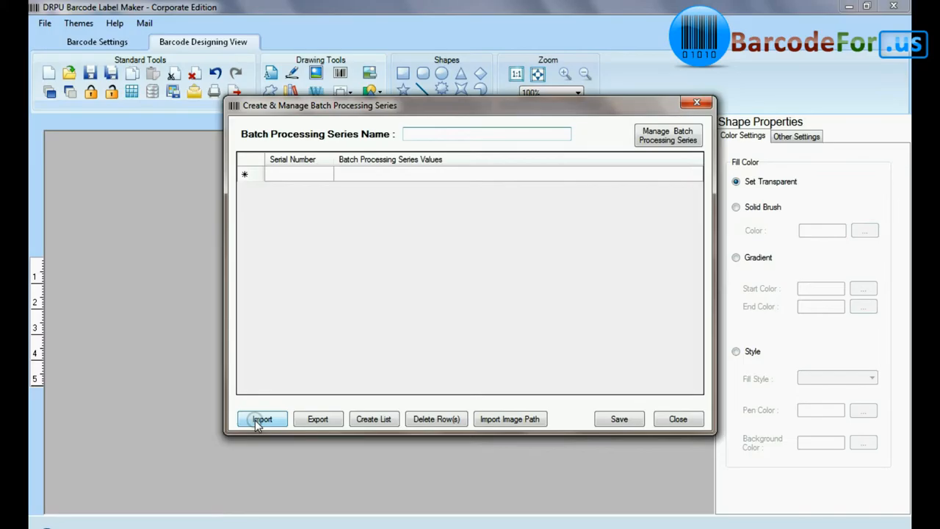
left_click(262, 418)
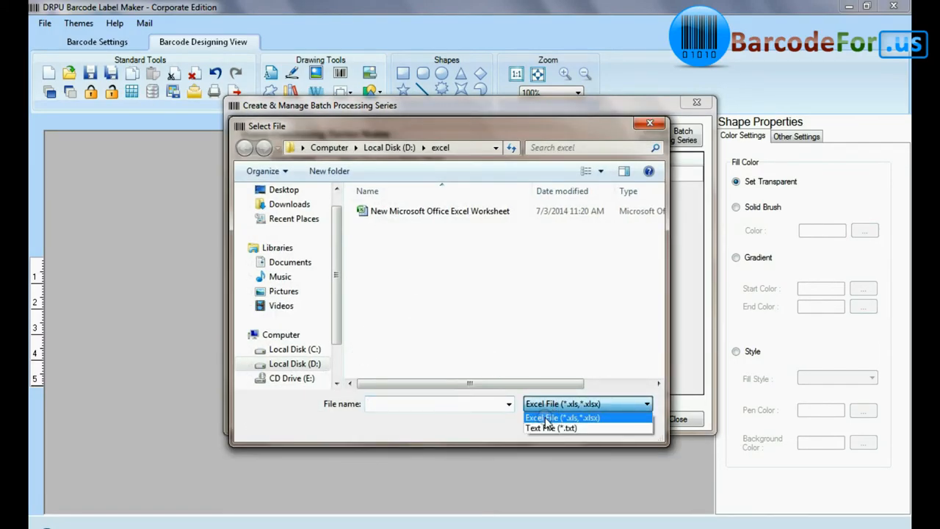
left_click(561, 417)
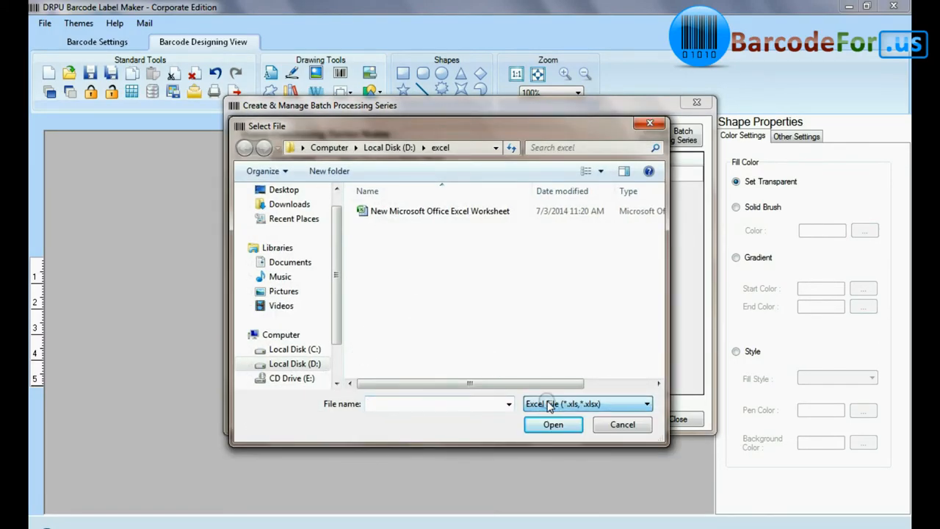
left_click(623, 423)
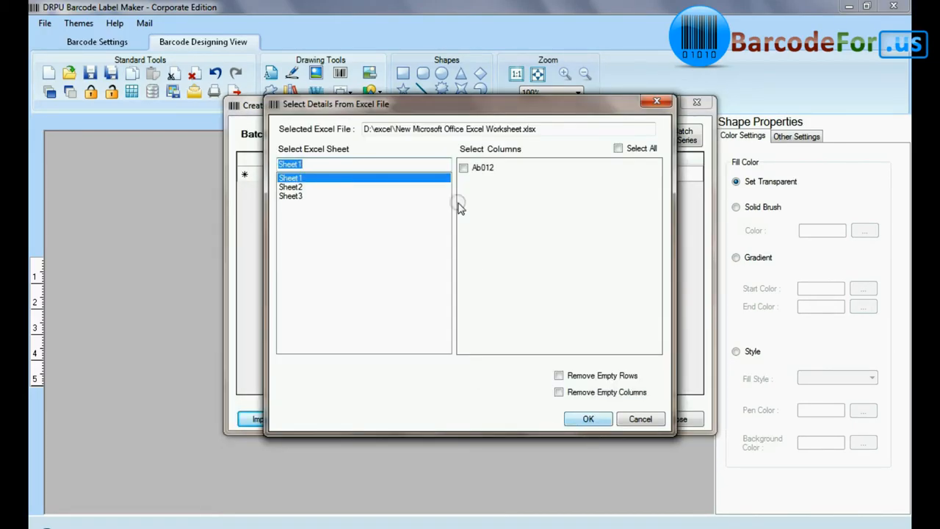
left_click(587, 419)
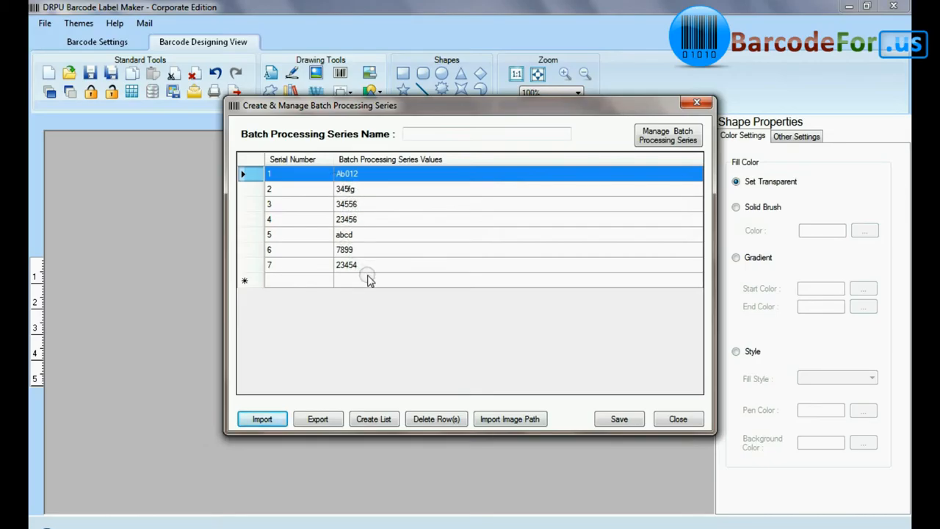
Export the series list to a named file and bring up the mail-sending window.
left_click(317, 419)
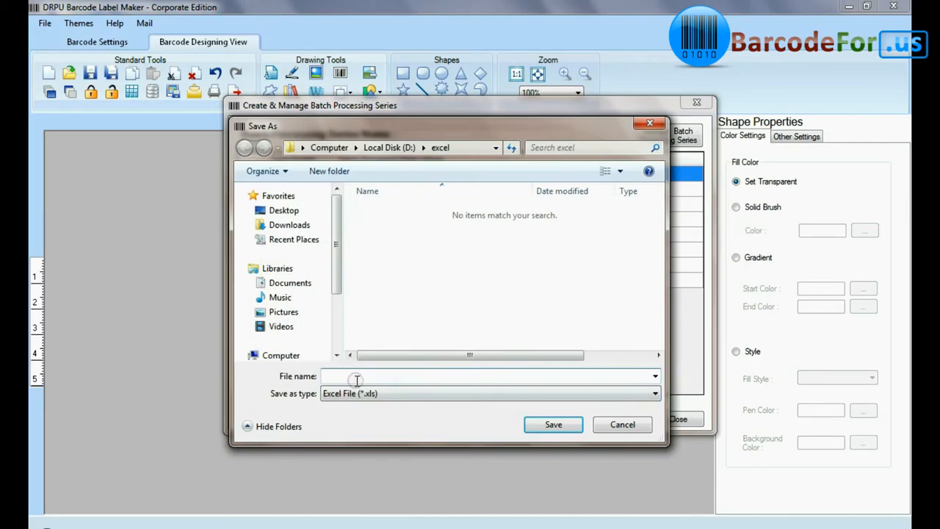
left_click(652, 394)
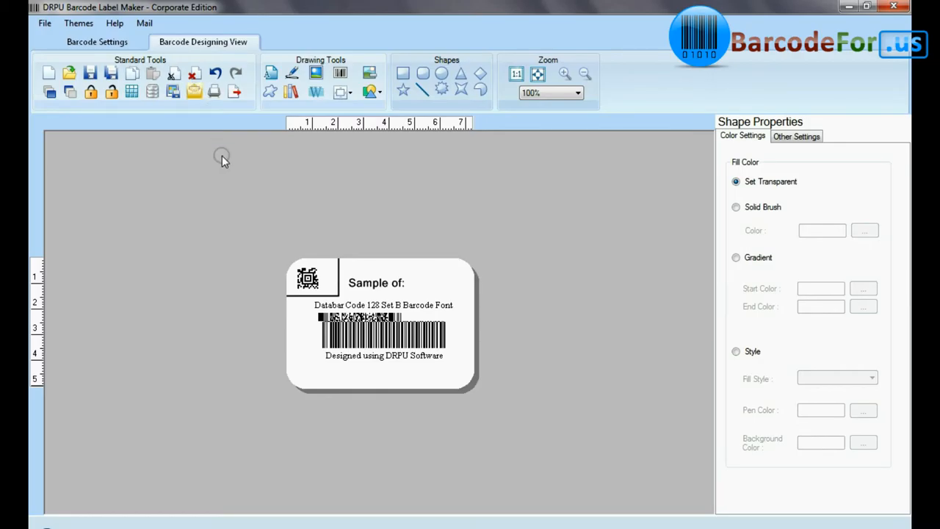
left_click(144, 23)
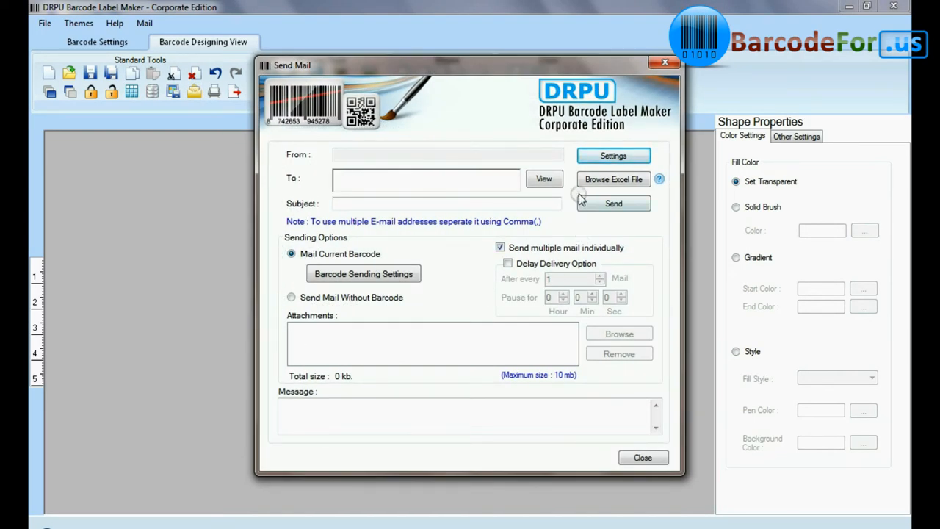
mouse_move(640, 379)
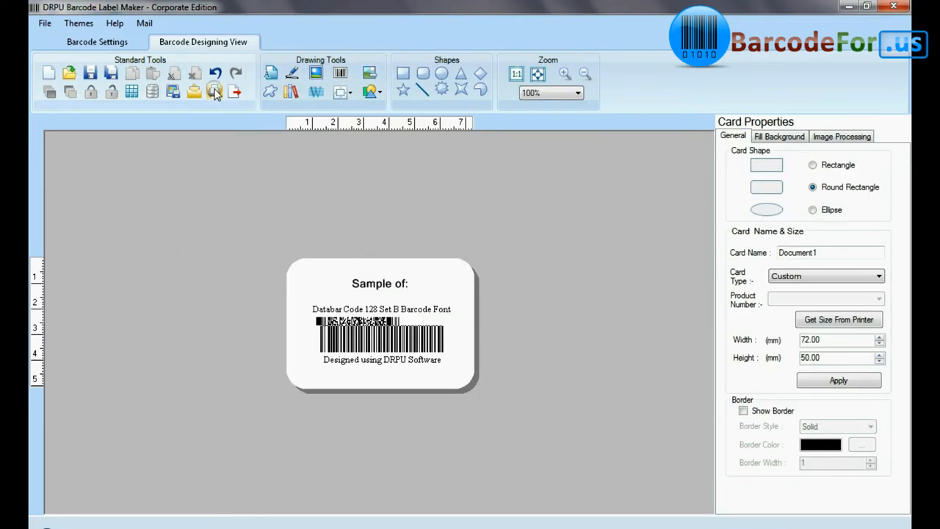
Set printing to Pre Define Label Stock with Avery A4 product number 2559.
left_click(214, 91)
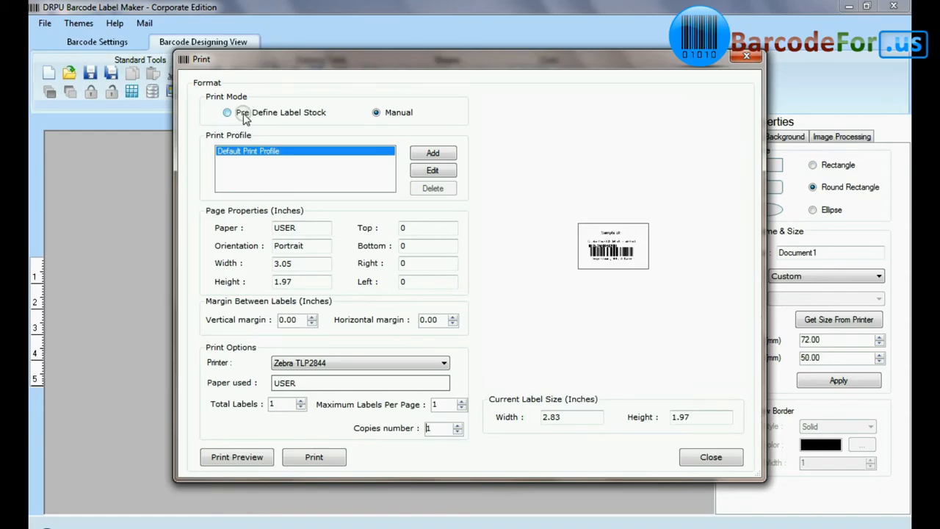
left_click(226, 111)
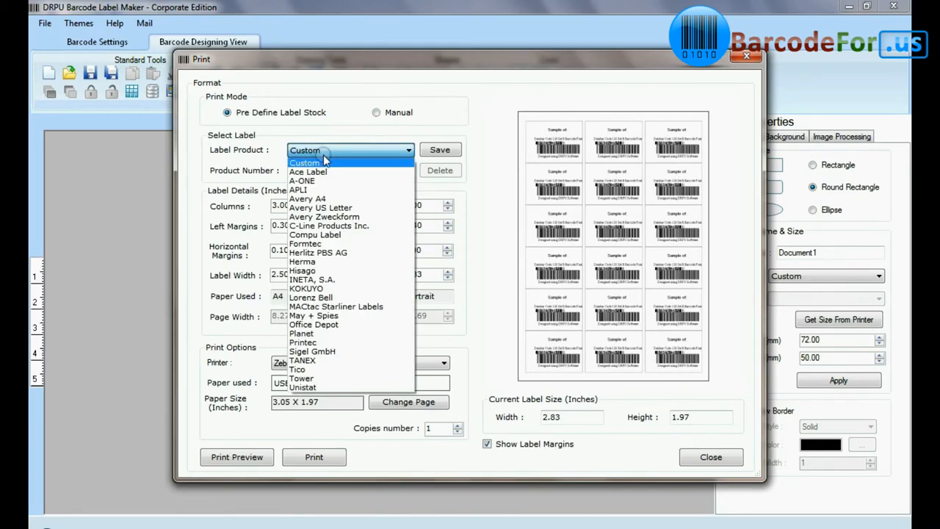
mouse_move(320, 207)
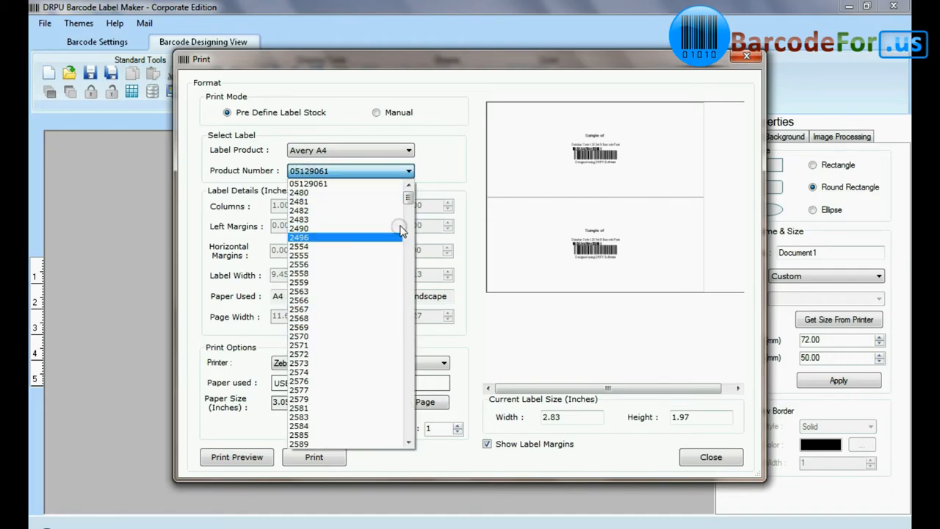
scroll("down", 3)
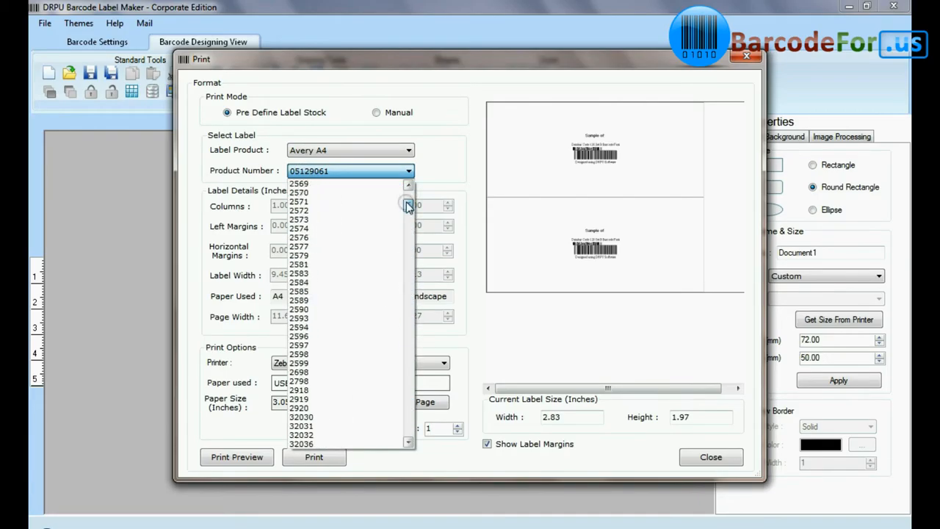
left_click(299, 182)
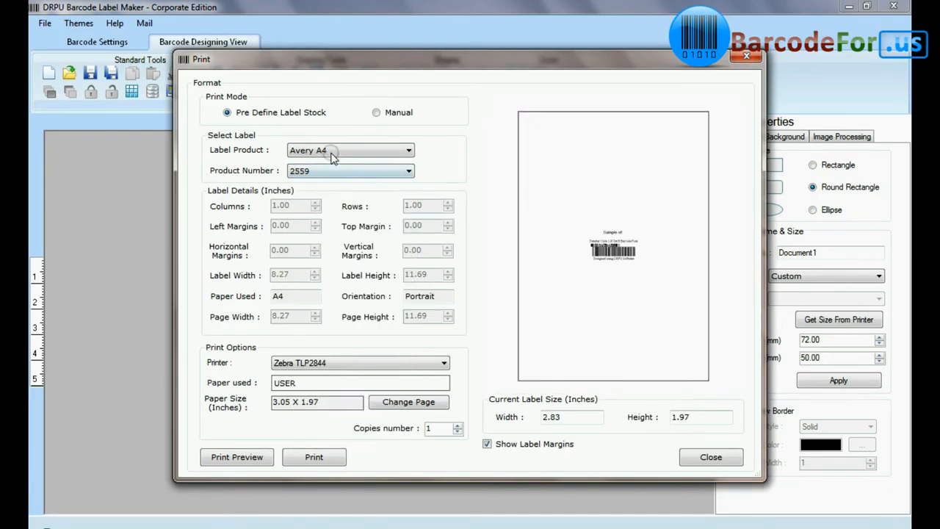
Try Formtec and Hisago product numbers, settling on the Custom1 3×6 layout.
left_click(350, 150)
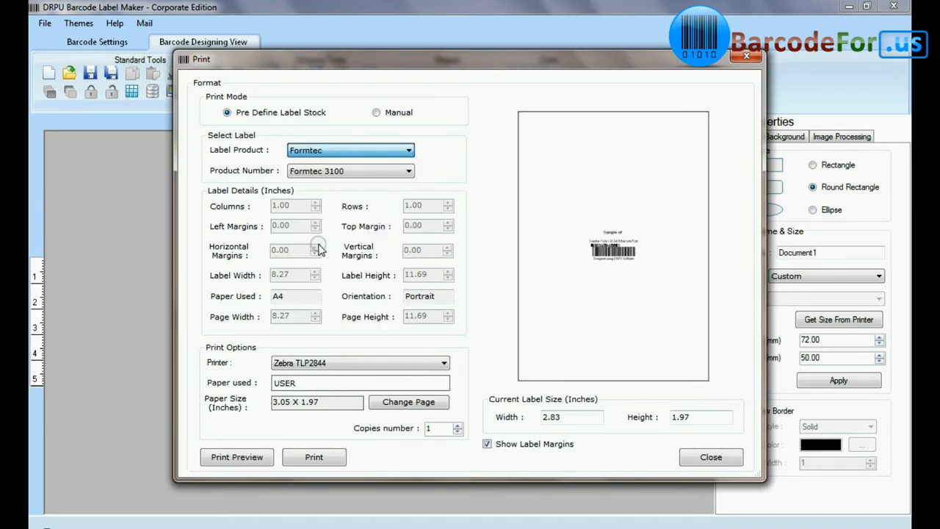
left_click(350, 170)
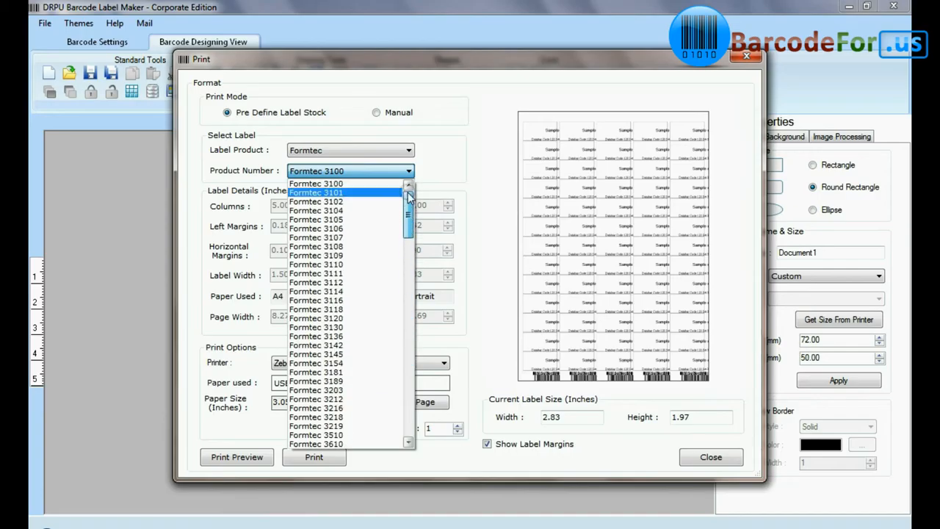
left_click(316, 273)
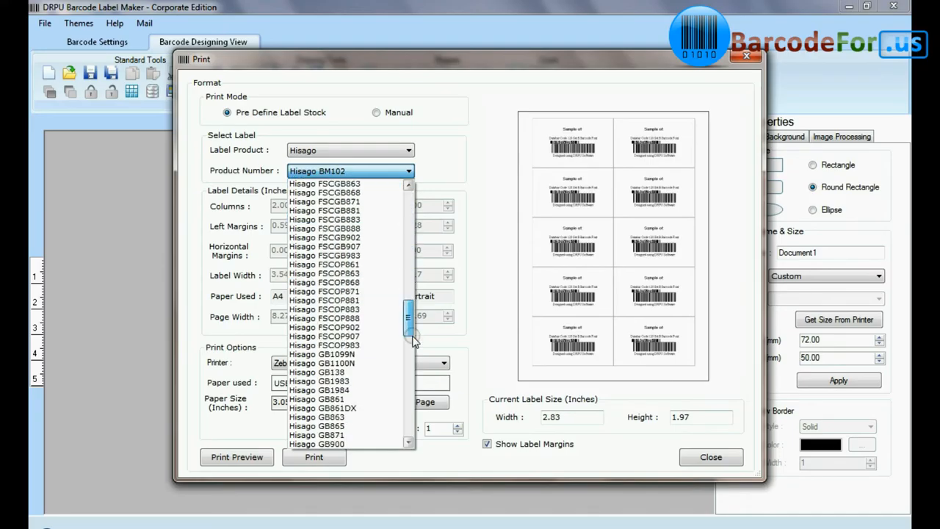
left_click(350, 171)
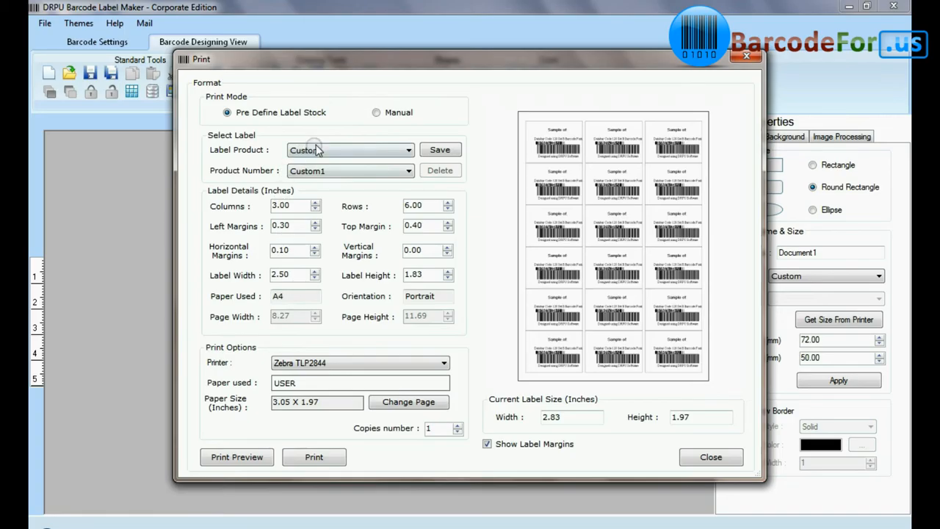
Switch to Manual printing on the HP LaserJet CP 1025 with Letter paper.
left_click(376, 112)
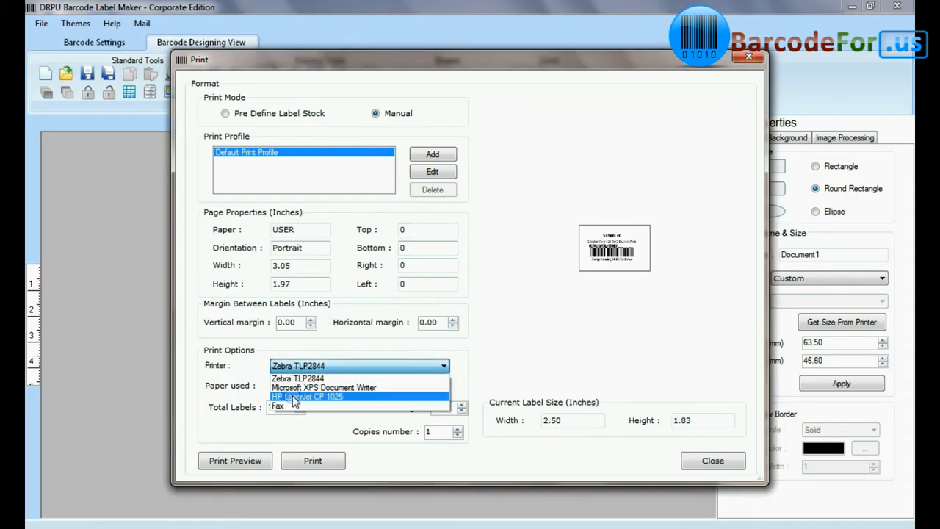
left_click(307, 397)
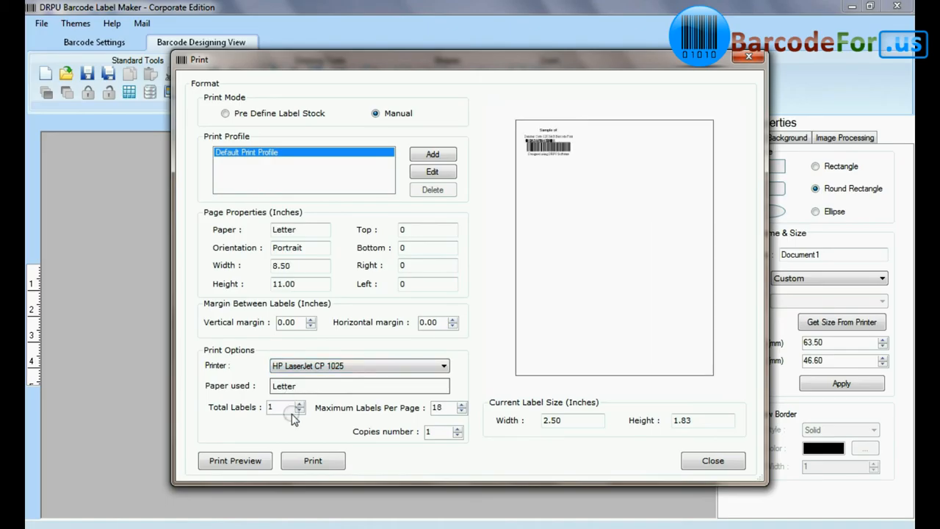